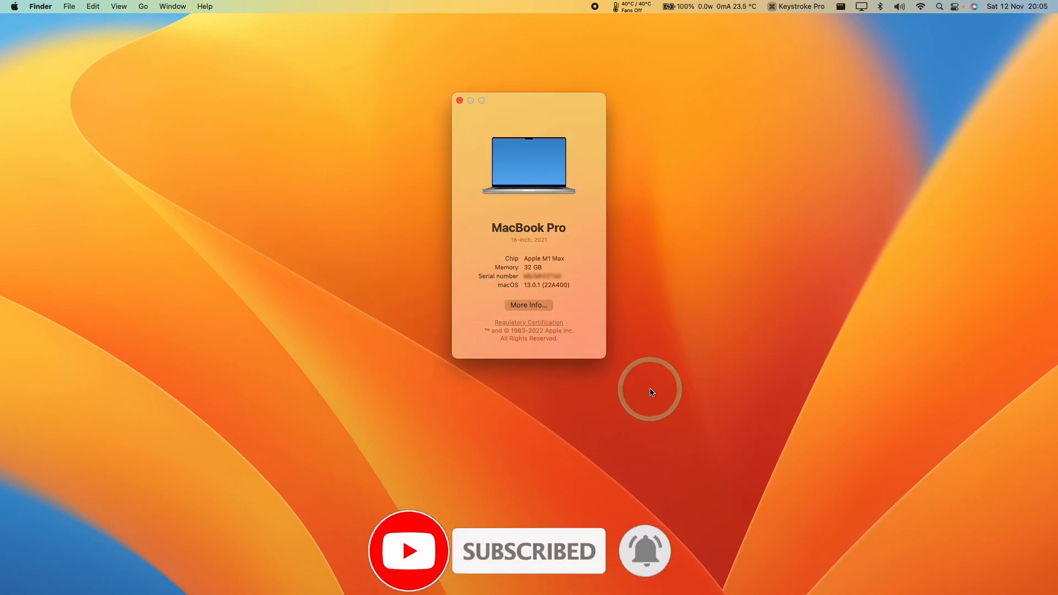
Step: Check About This Mac's overview and its Software Update shortcut, then close that window
{"action": "left_click", "coordinate": [460, 101]}
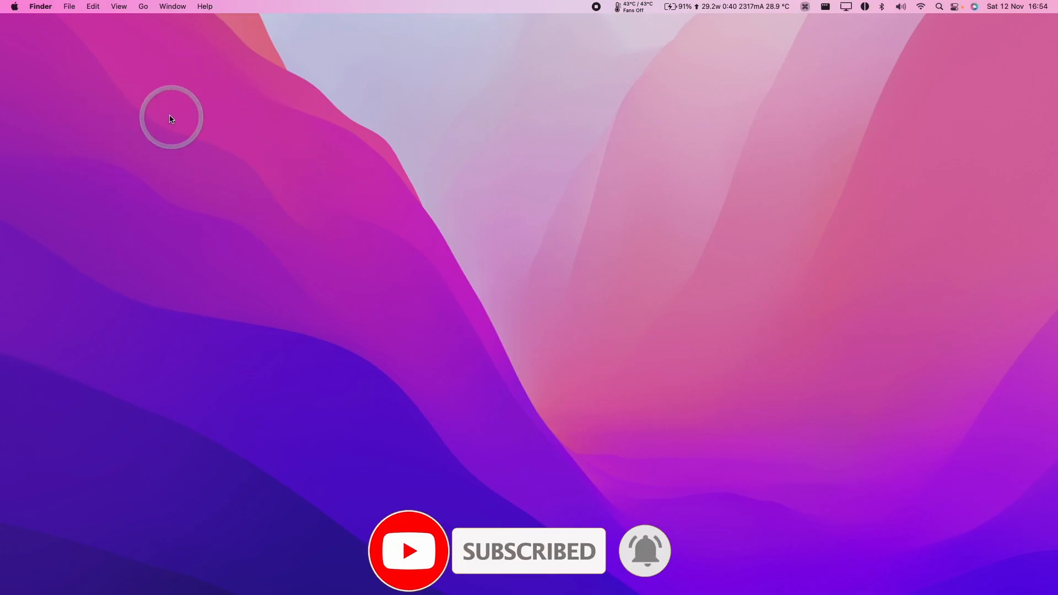
{"action": "left_click", "coordinate": [14, 6]}
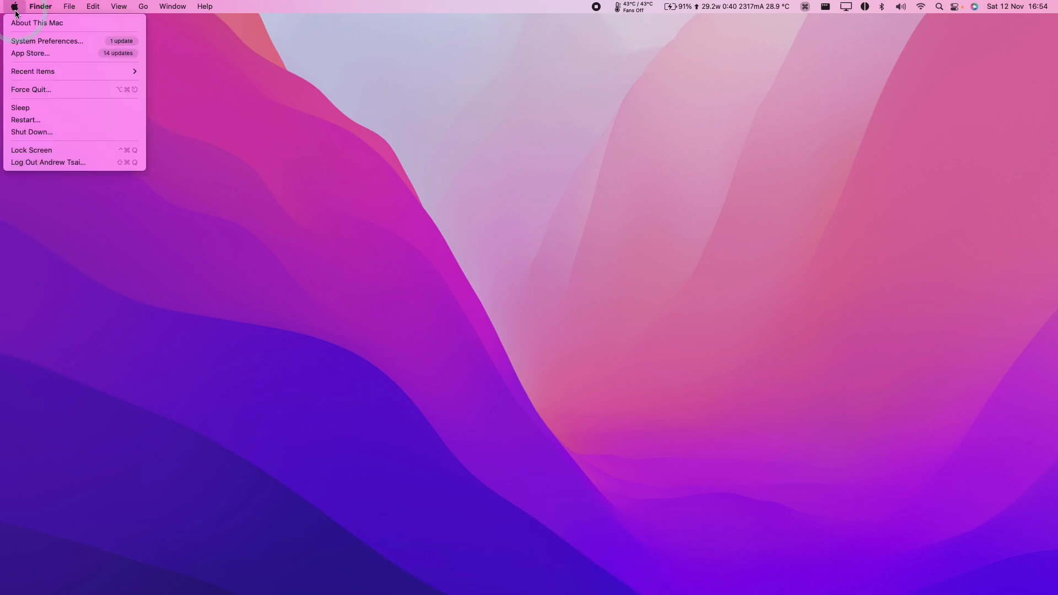
{"action": "mouse_move", "coordinate": [37, 22]}
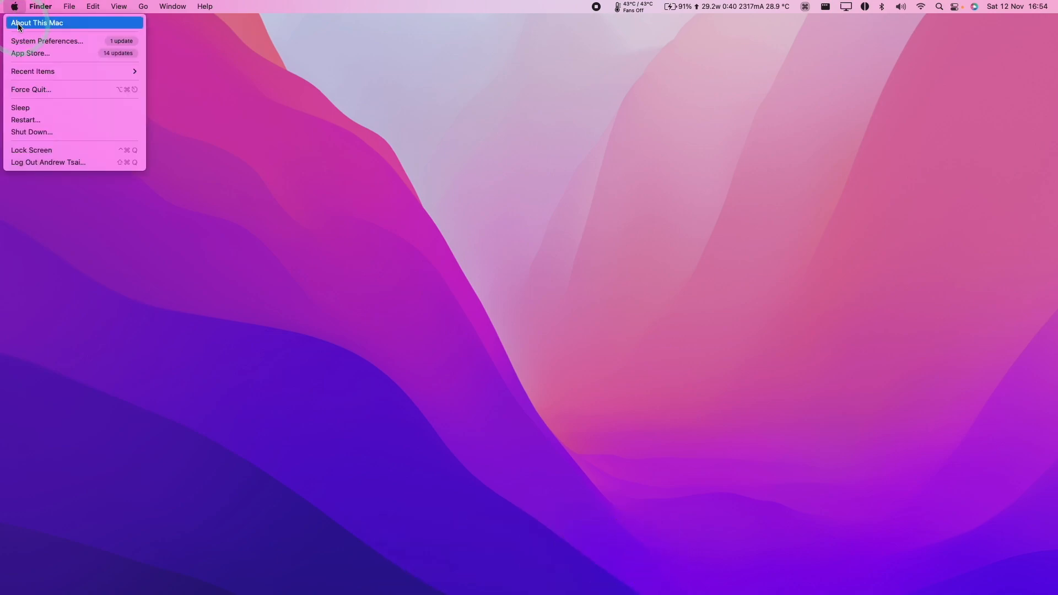
{"action": "left_click", "coordinate": [37, 22]}
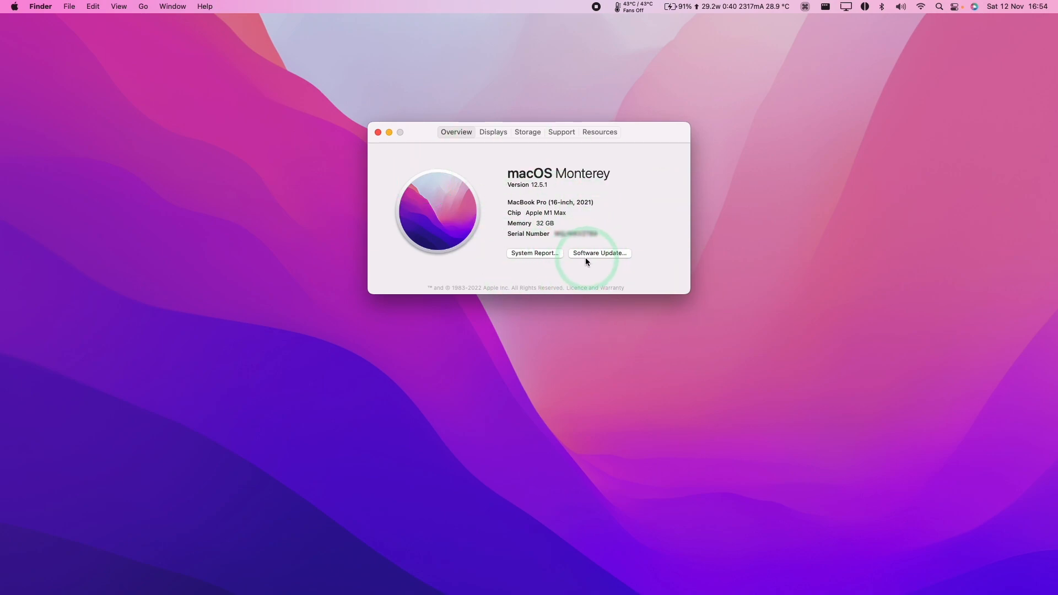
{"action": "left_click", "coordinate": [598, 253]}
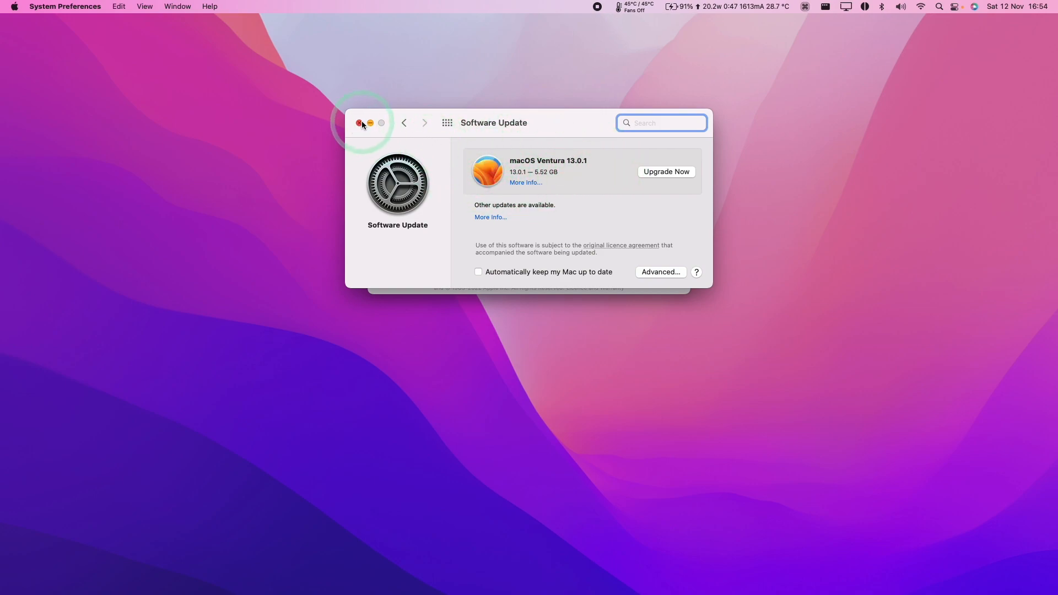
{"action": "left_click", "coordinate": [358, 123]}
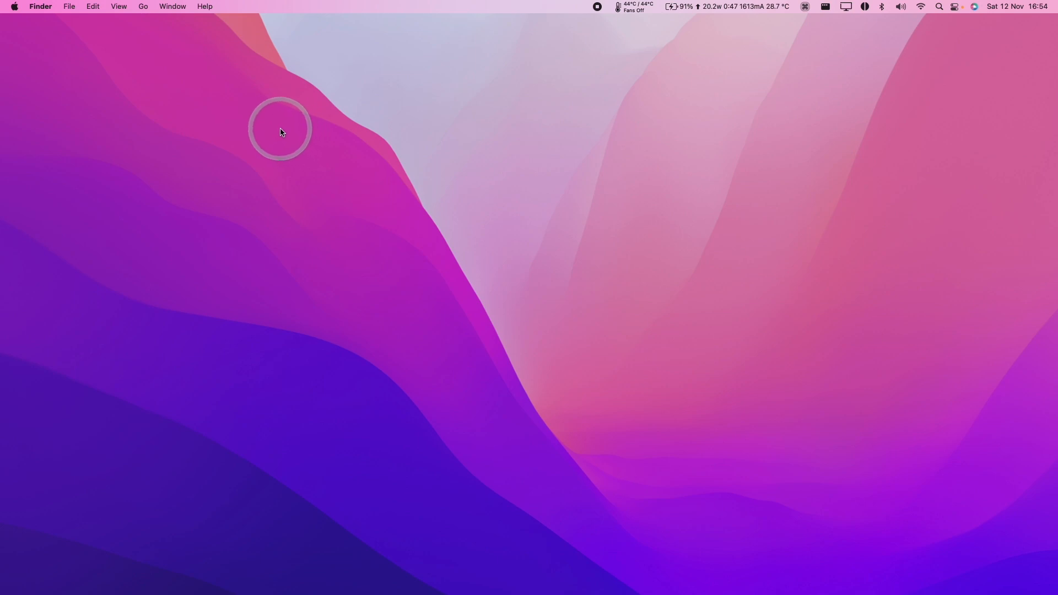
Step: Reach Software Update via Apple menu > System Preferences, listing Monterey 12.6.1, Xcode CLT 14.1 and Safari 16.1
{"action": "left_click", "coordinate": [13, 6]}
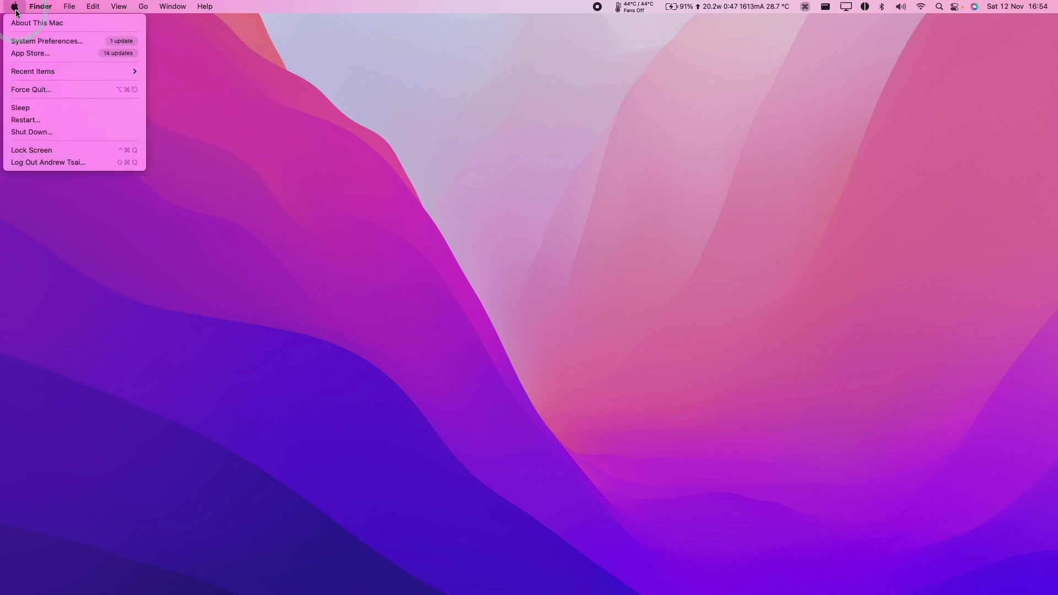
{"action": "mouse_move", "coordinate": [48, 40]}
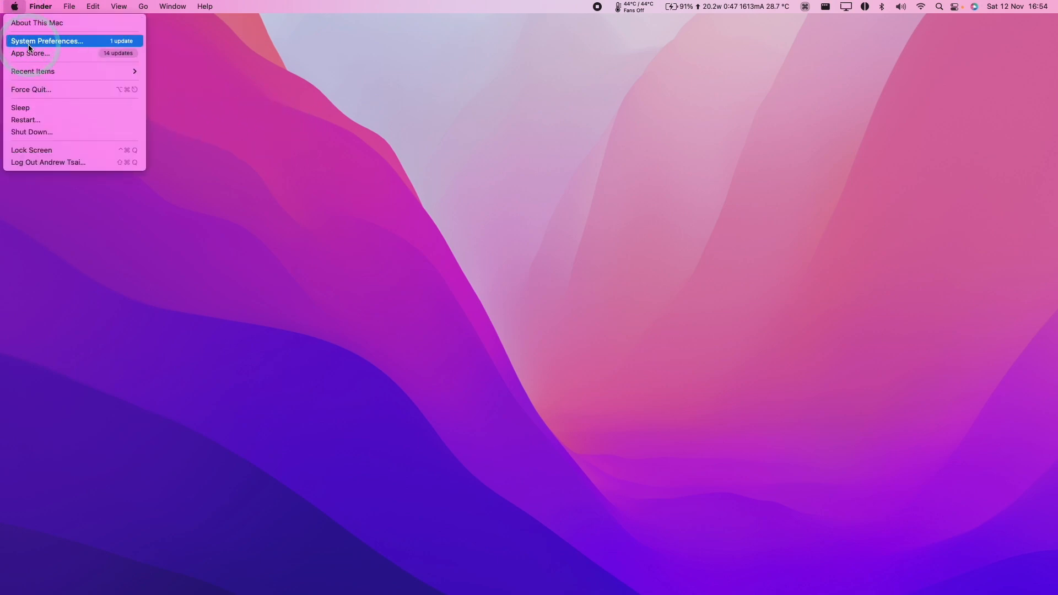
{"action": "left_click", "coordinate": [46, 42]}
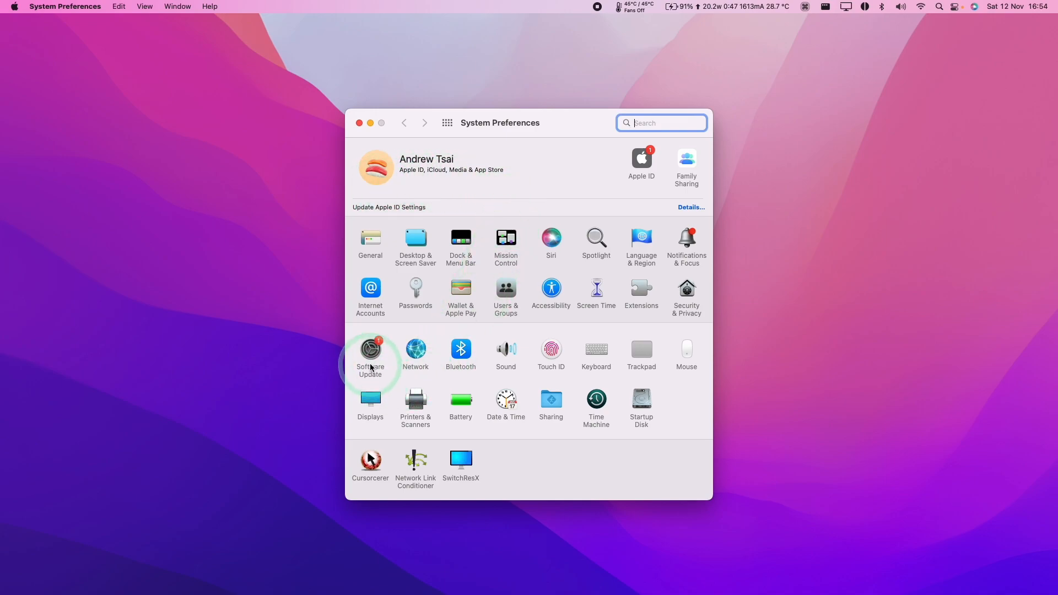
{"action": "mouse_move", "coordinate": [371, 348]}
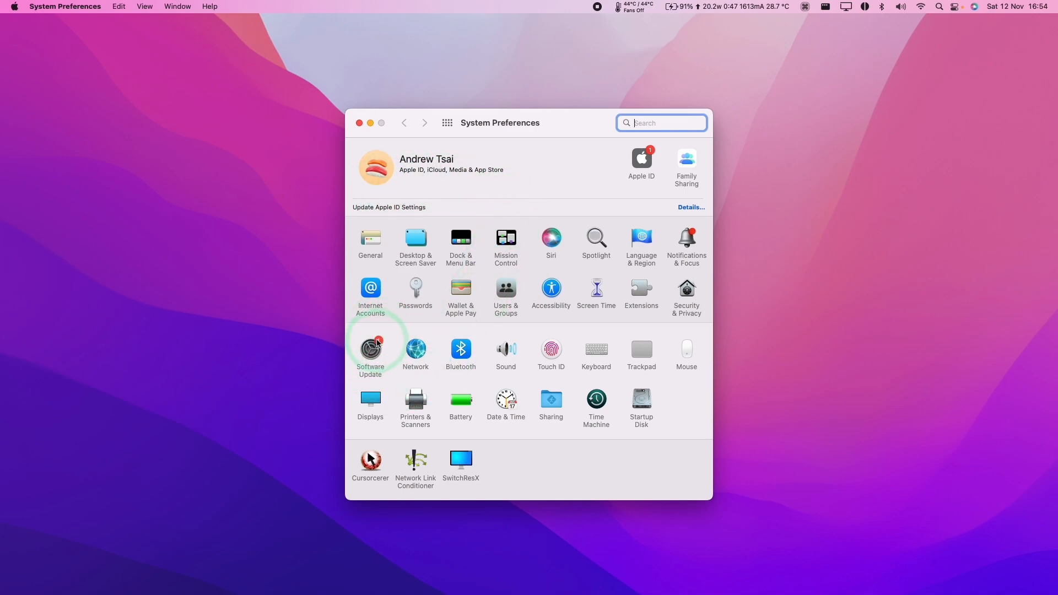
{"action": "left_click", "coordinate": [370, 349]}
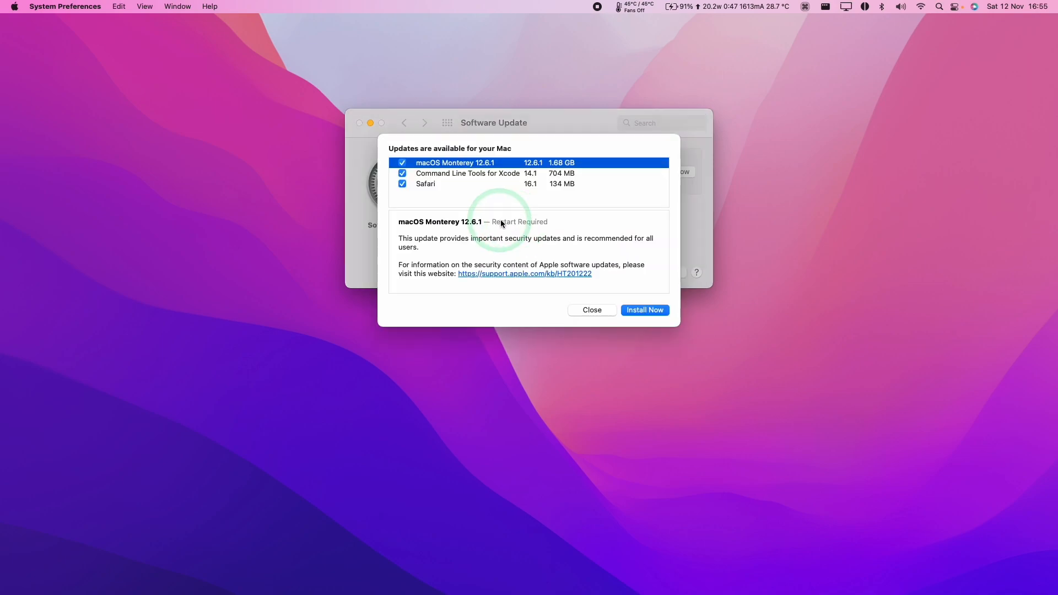
Step: Dismiss the other-updates sheet, start the macOS Ventura 13.0.1 upgrade, agree to the licence and authenticate
{"action": "left_click", "coordinate": [590, 310]}
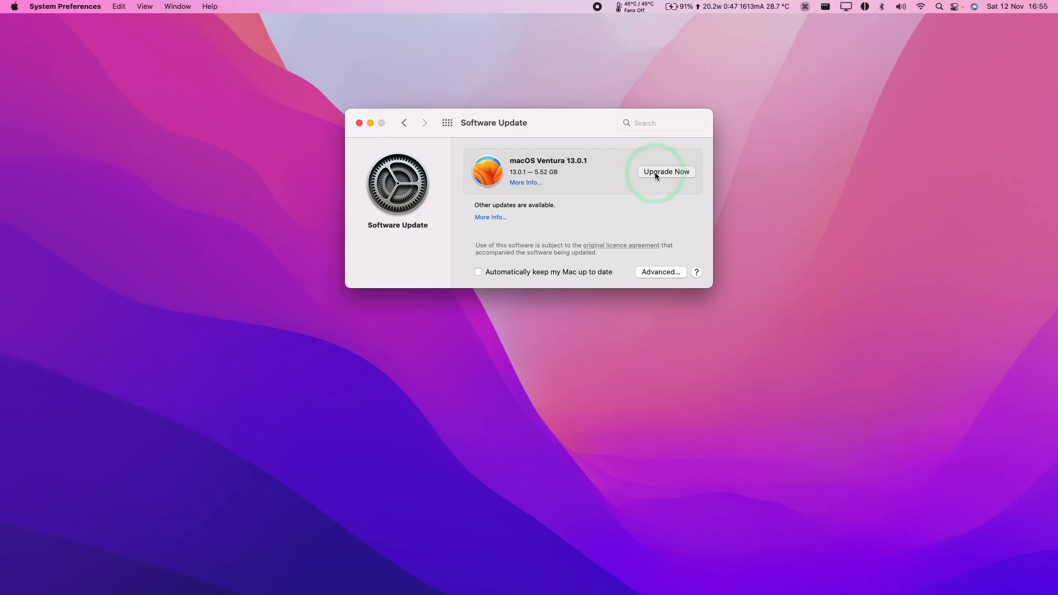
{"action": "left_click", "coordinate": [666, 172]}
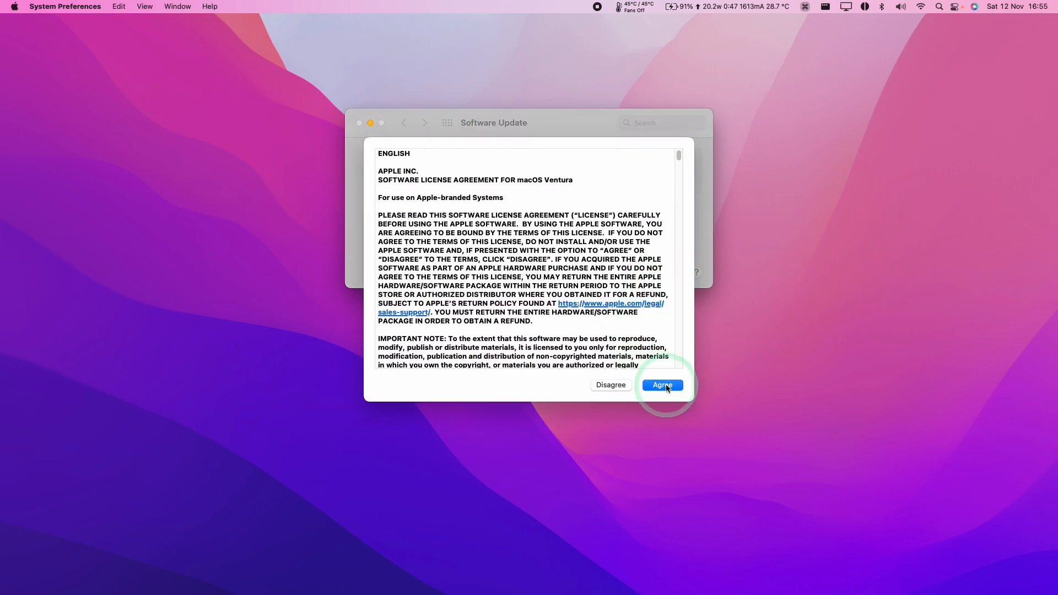
{"action": "left_click", "coordinate": [661, 384]}
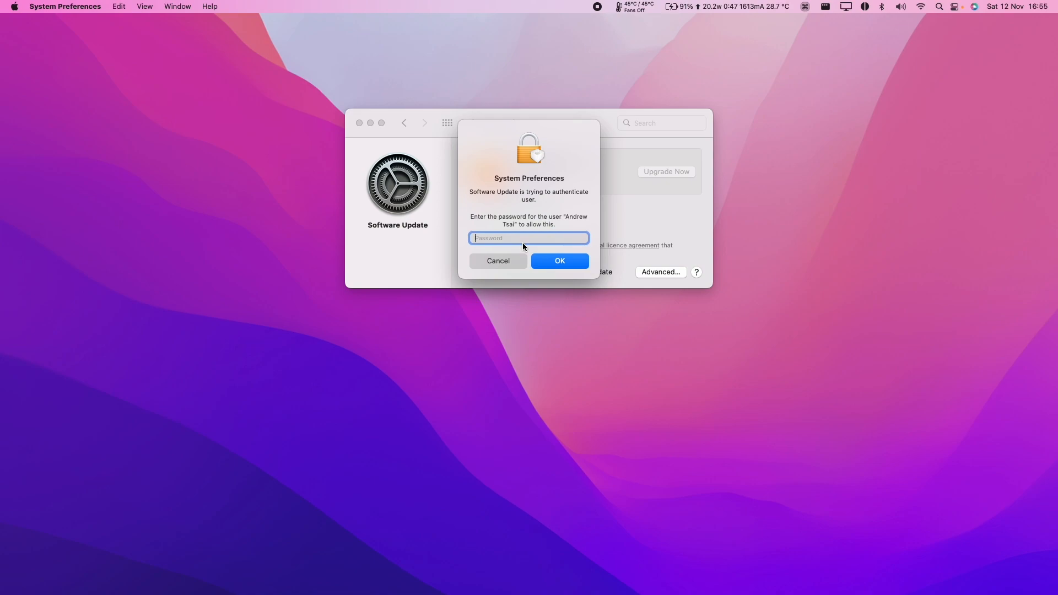
{"action": "left_click", "coordinate": [559, 261]}
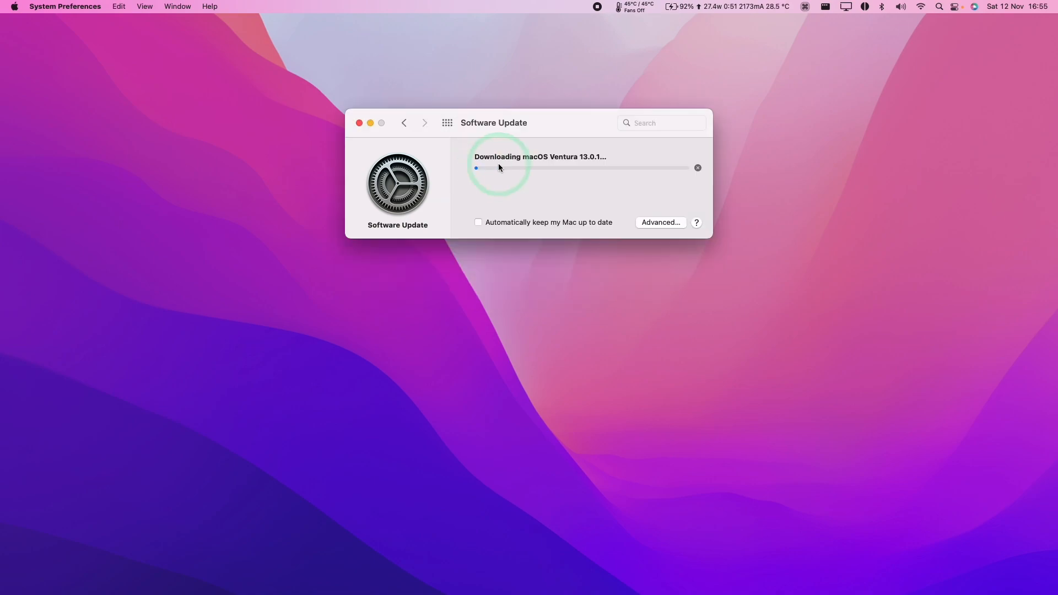
{"action": "mouse_move", "coordinate": [569, 168]}
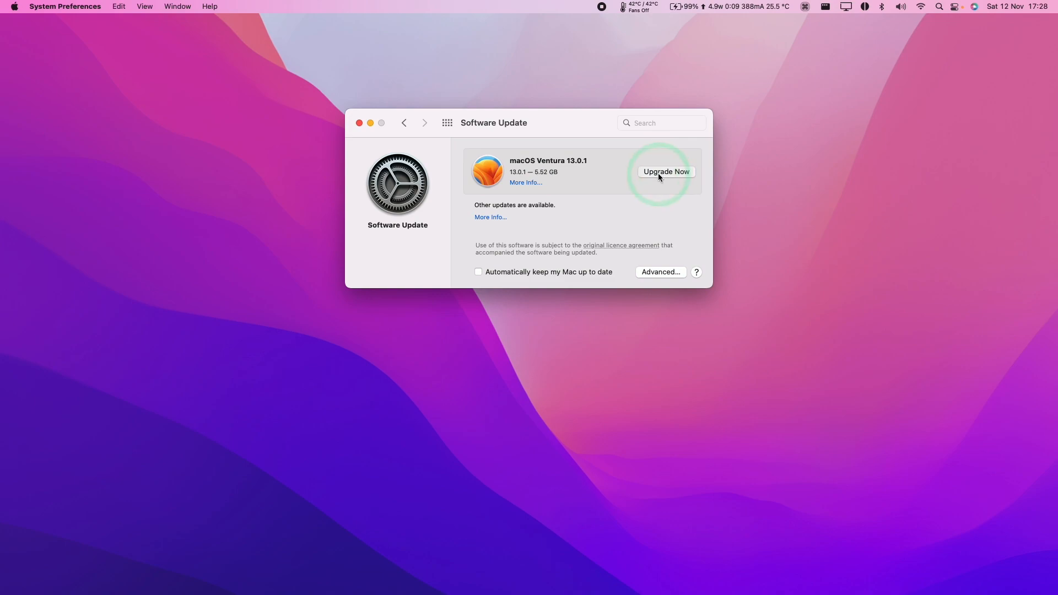
Step: Install the downloaded Ventura 13.0.1, authenticate with the password and confirm Restart disconnecting other users
{"action": "left_click", "coordinate": [664, 171]}
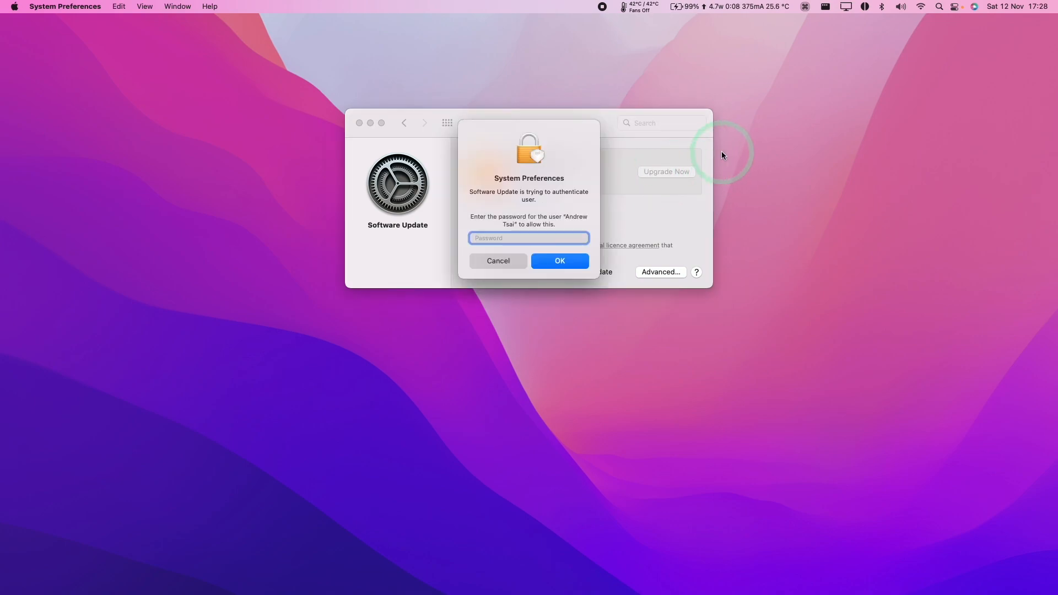
{"action": "left_click", "coordinate": [558, 260]}
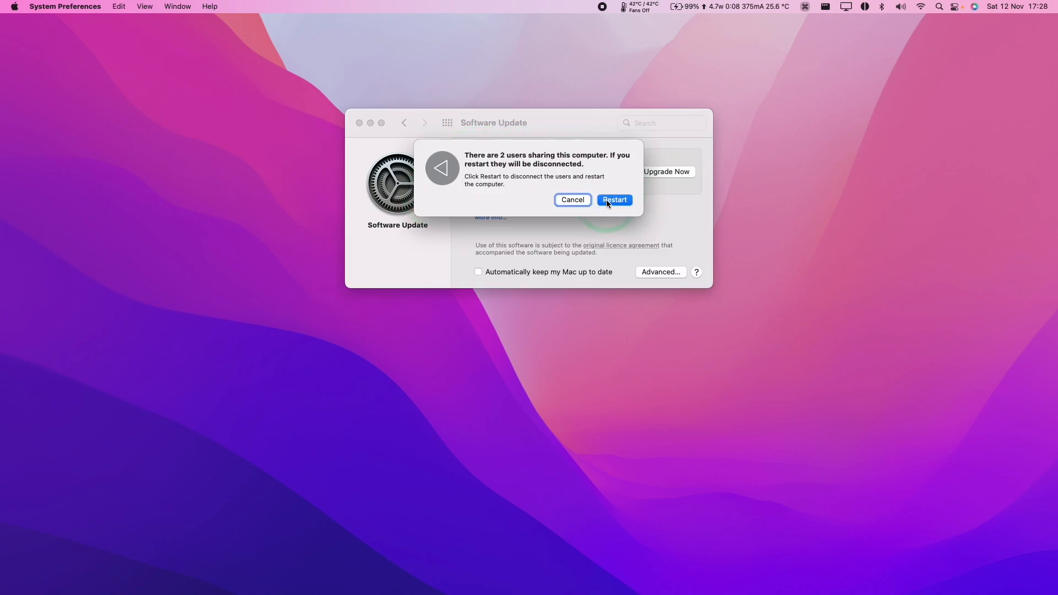
{"action": "left_click", "coordinate": [613, 200]}
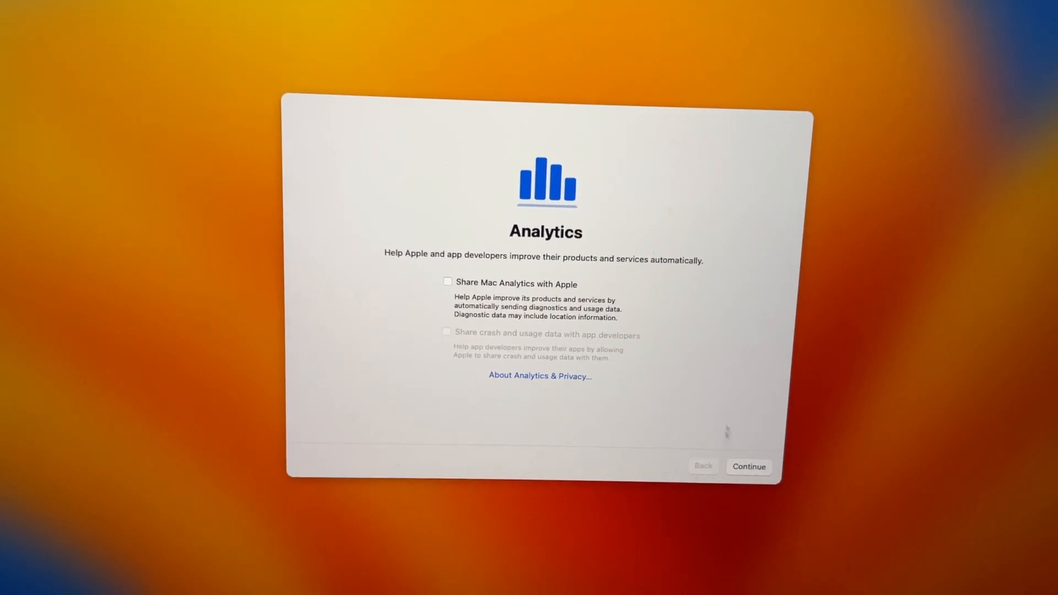
Step: Continue past Analytics with Share Mac Analytics with Apple left unchecked
{"action": "left_click", "coordinate": [748, 465]}
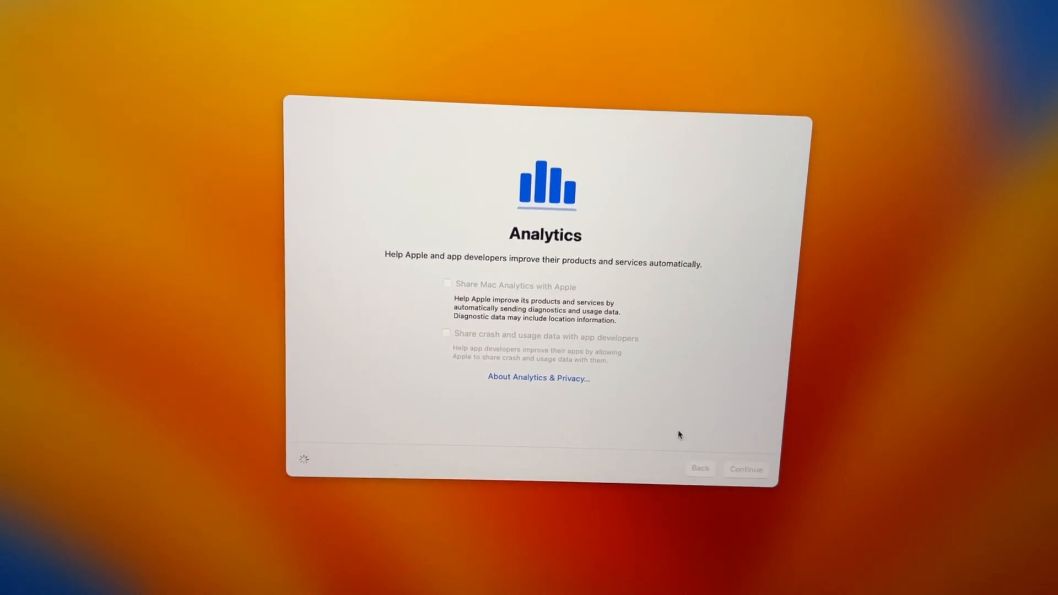